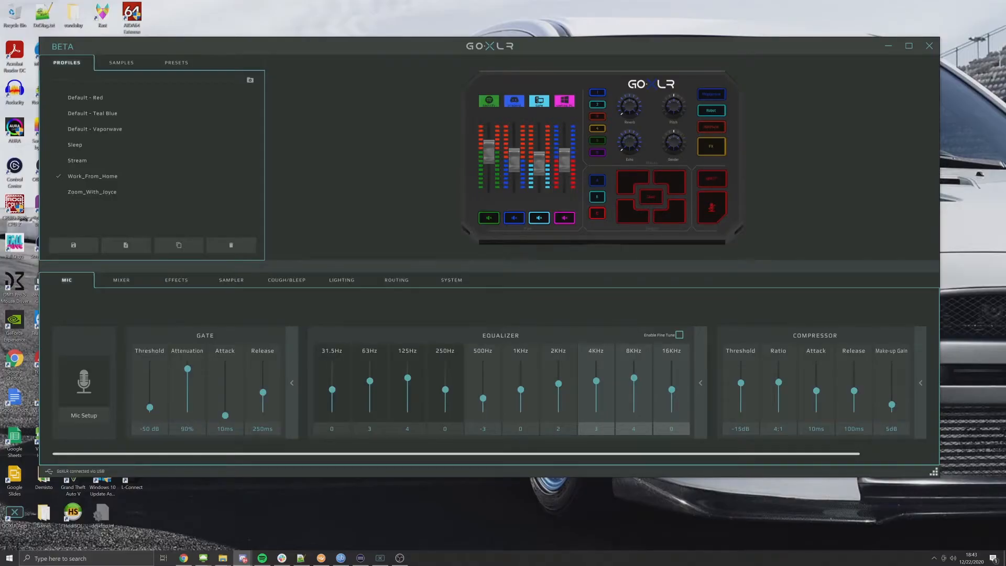
{"action": "mouse_move", "coordinate": [399, 556]}
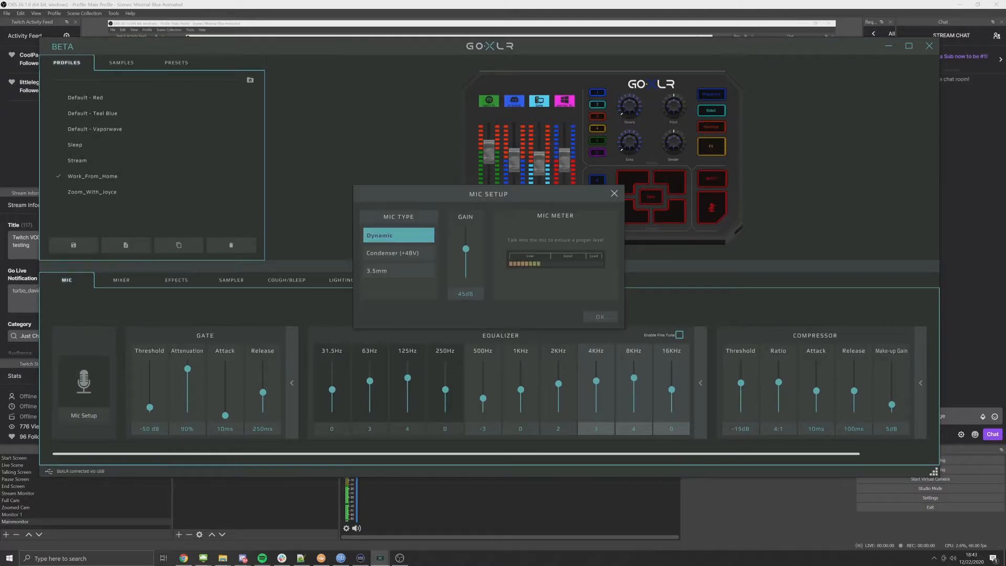
{"action": "left_click", "coordinate": [598, 317]}
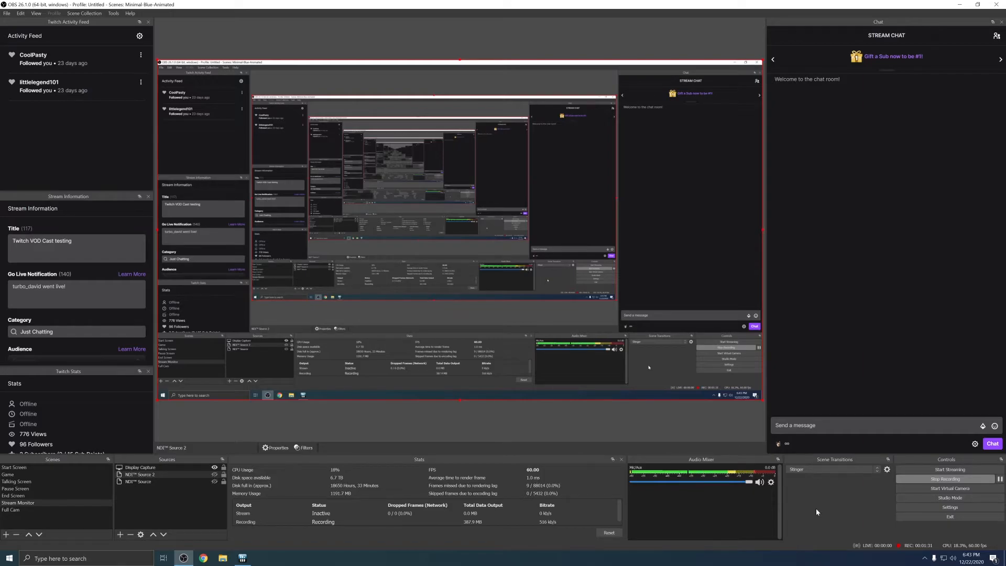
{"action": "mouse_move", "coordinate": [827, 513]}
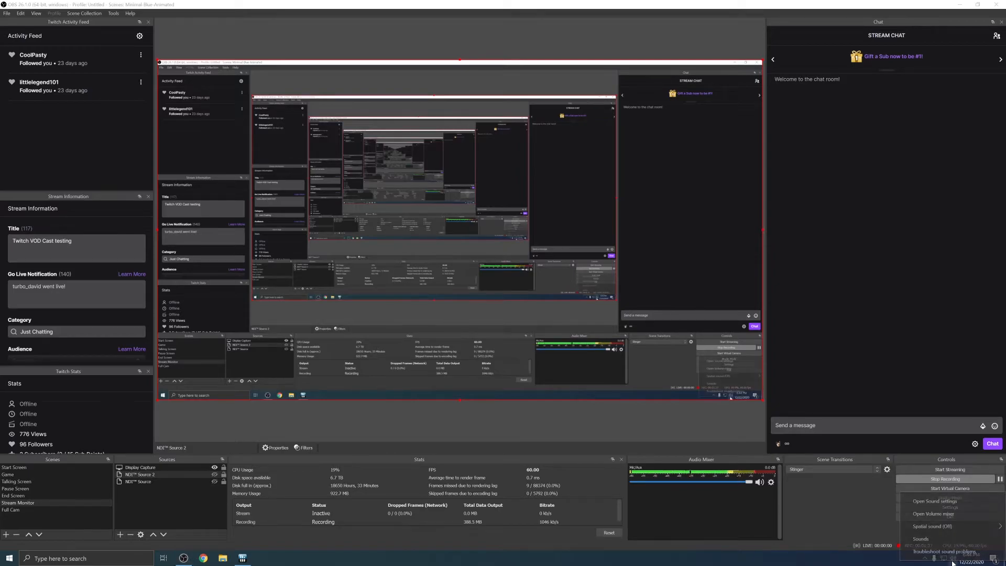
Reach the classic Sound Control Panel from Windows sound settings to get to Line In properties
{"action": "left_click", "coordinate": [934, 501]}
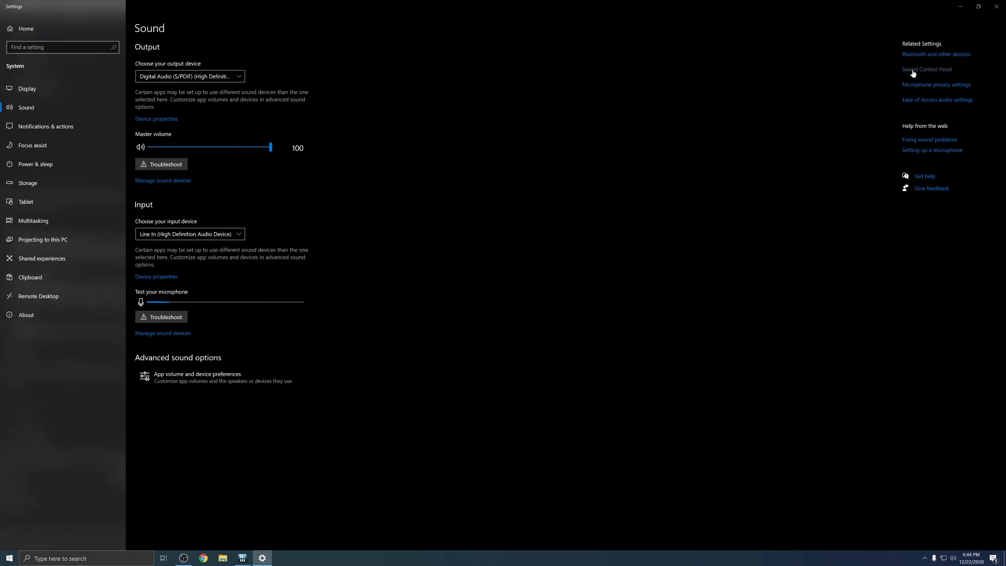
{"action": "left_click", "coordinate": [926, 69]}
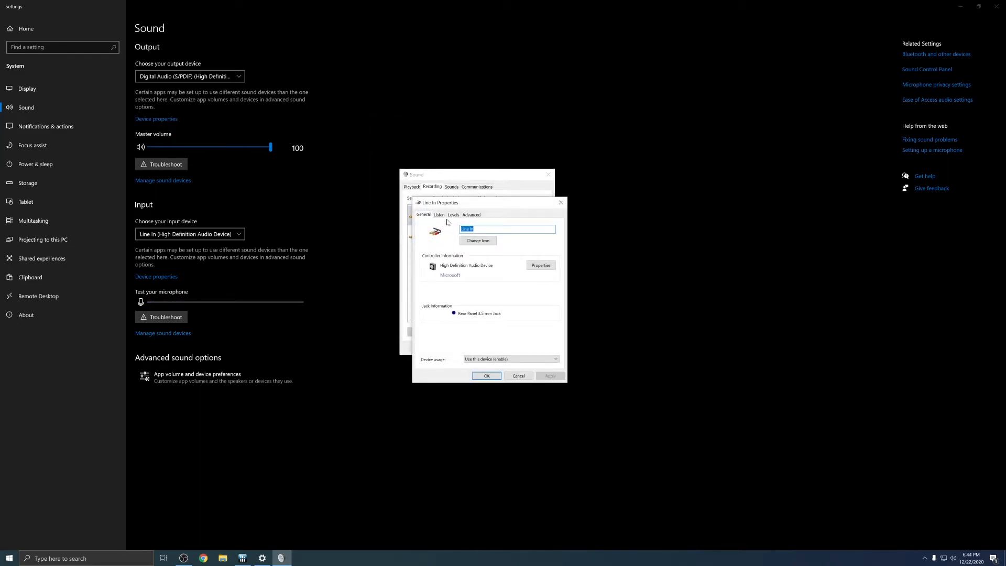
Bring up the Line In Levels controls to set the recording level to 84
{"action": "left_click", "coordinate": [453, 213]}
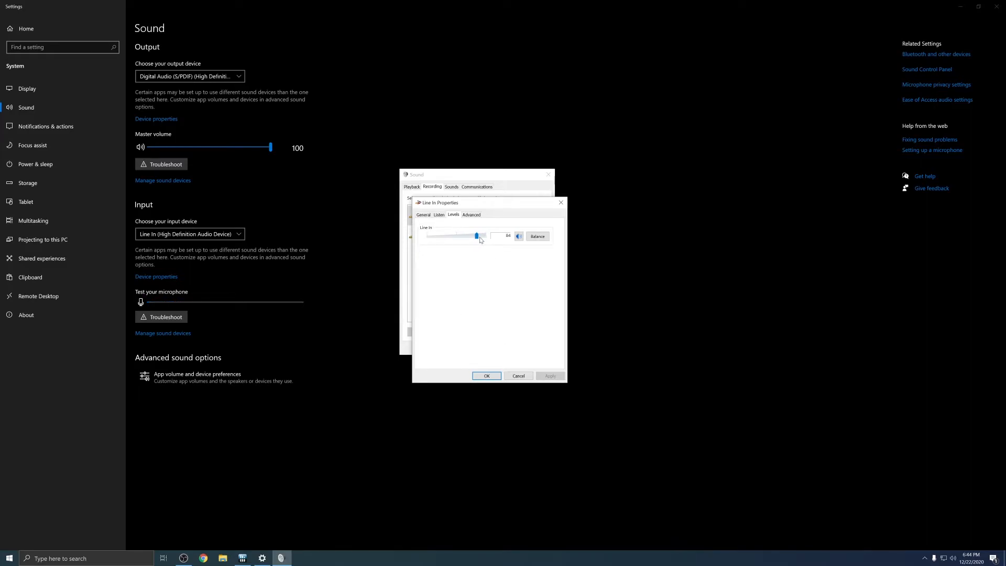
{"action": "mouse_move", "coordinate": [479, 258]}
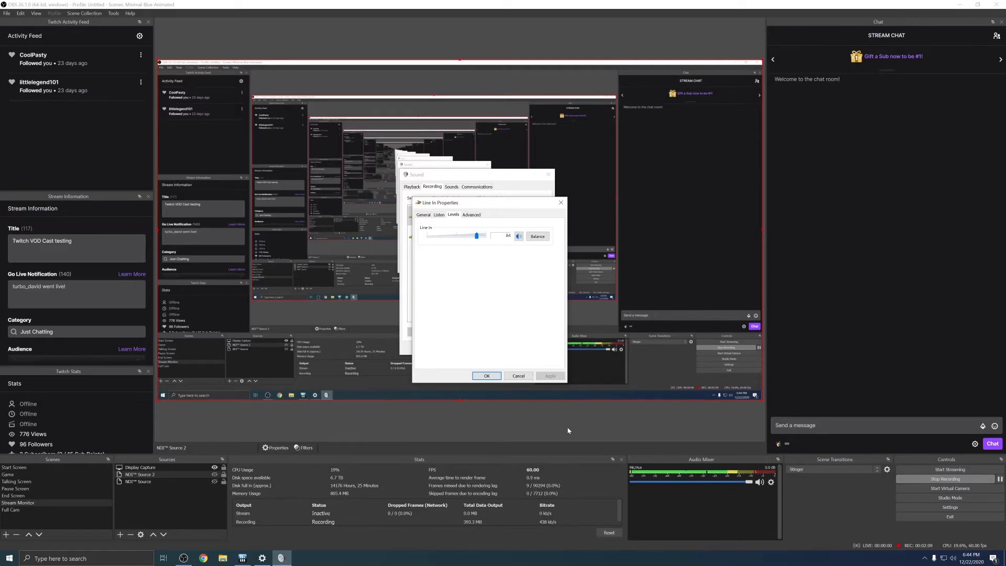
{"action": "mouse_move", "coordinate": [638, 427]}
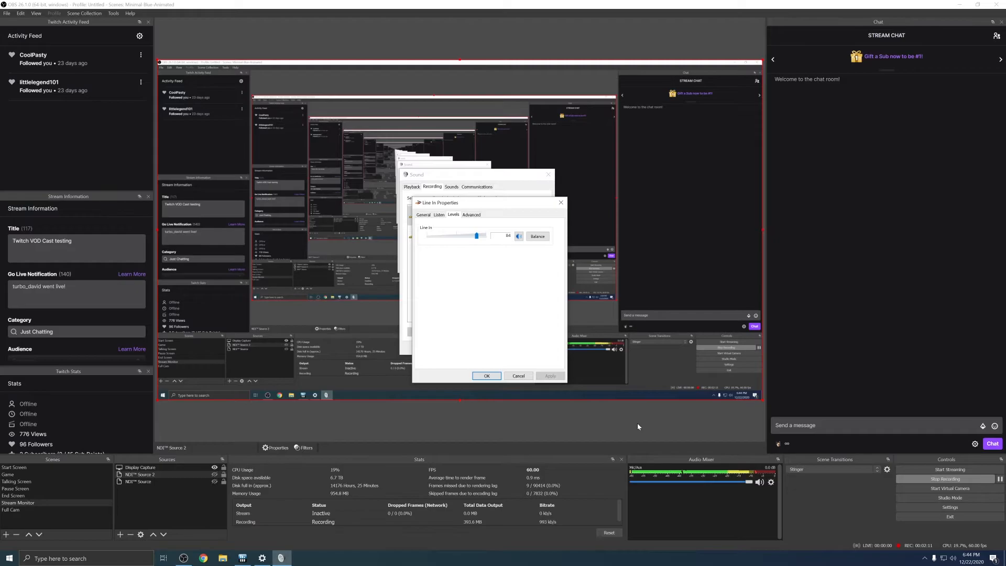